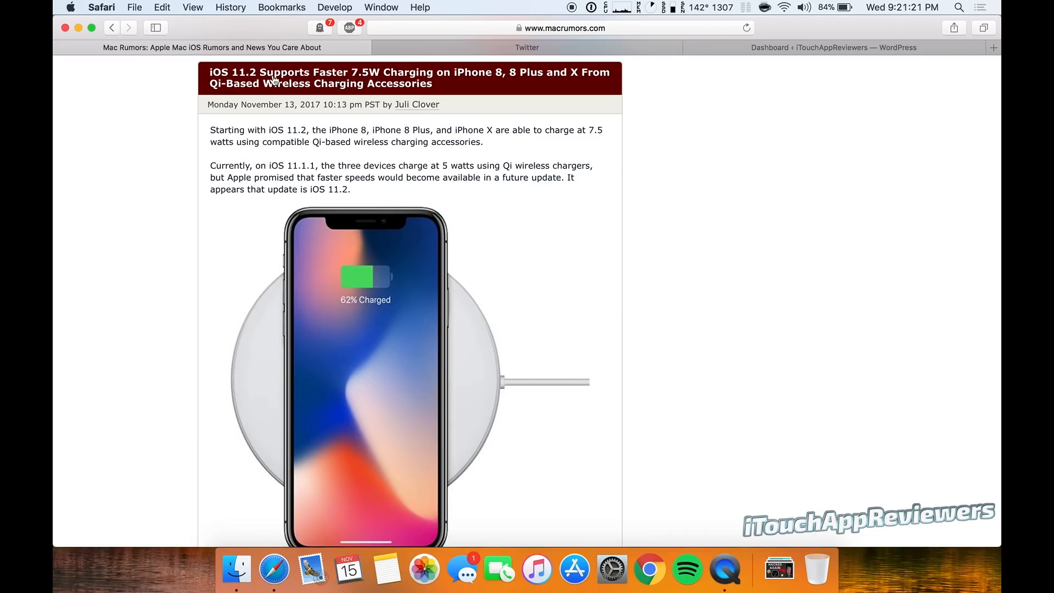
mouse_move(346, 92)
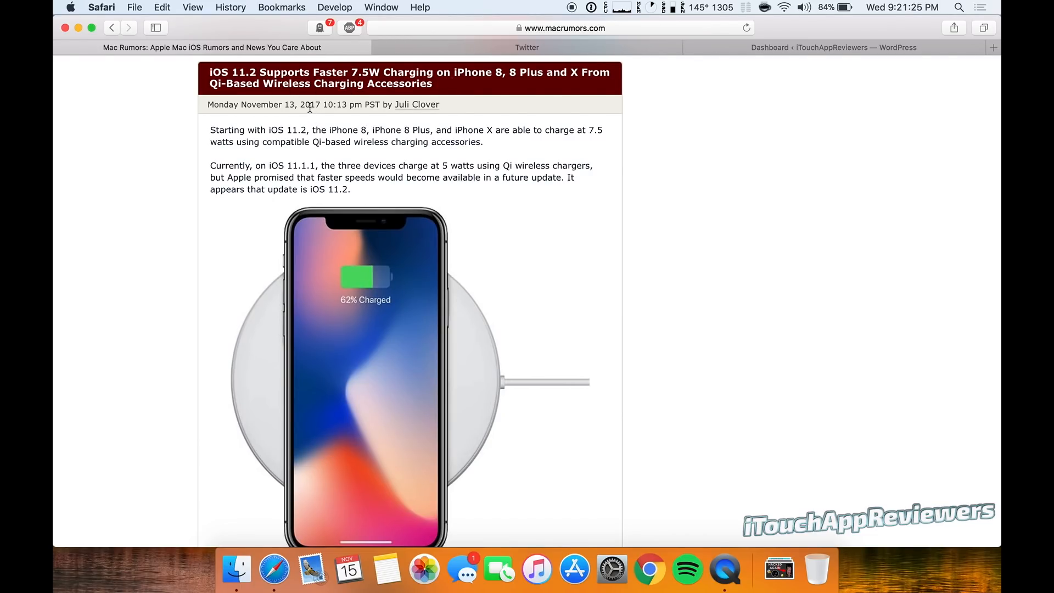
mouse_move(623, 212)
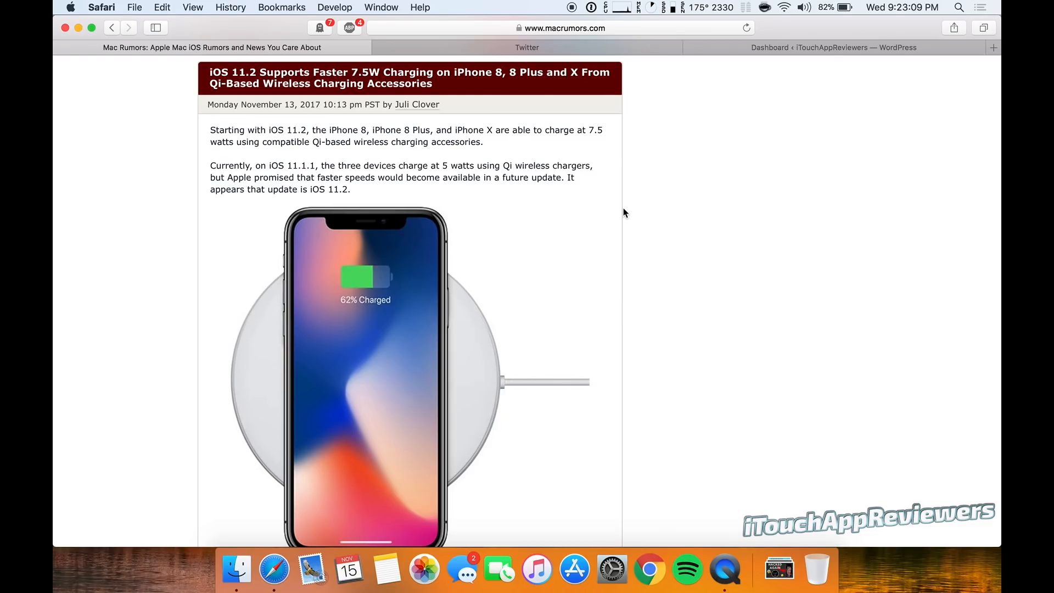
Step: Scroll the MacRumors article past the iPhone image to the 7.5W charging paragraphs and comment count
scroll(down, 3)
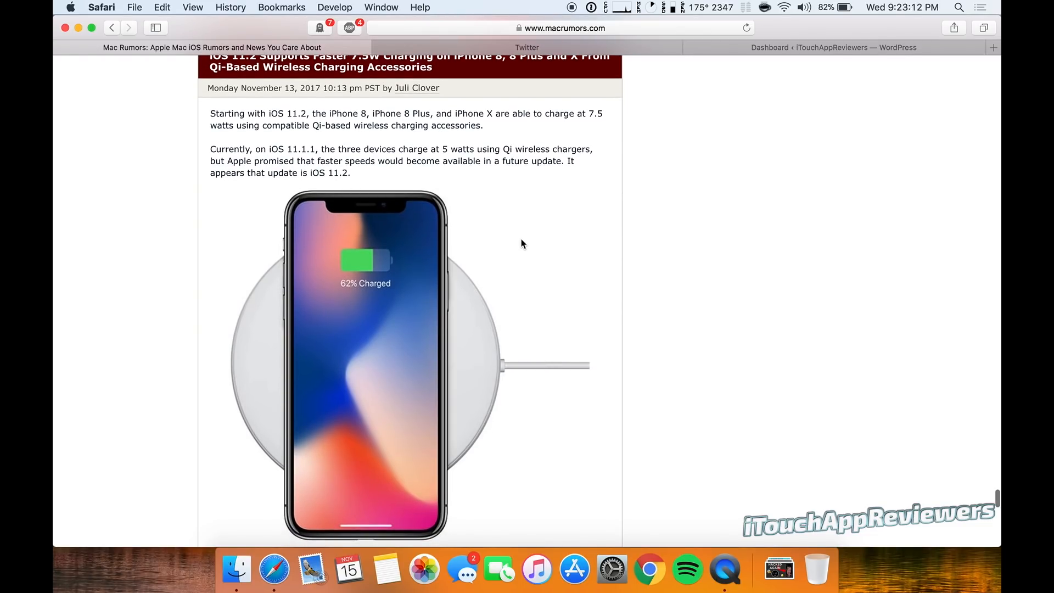
scroll(down, 3)
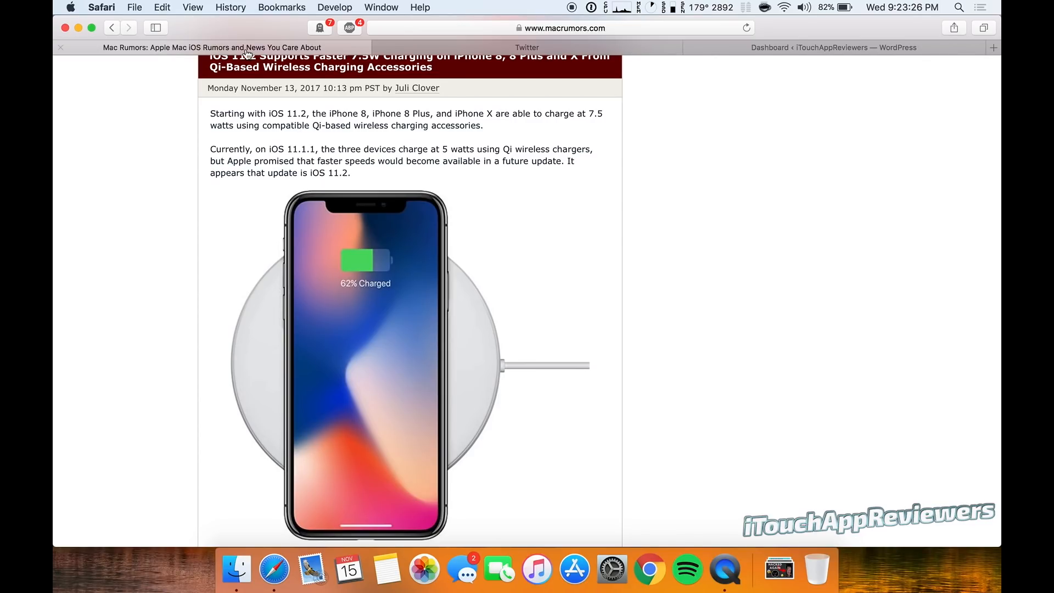
mouse_move(281, 123)
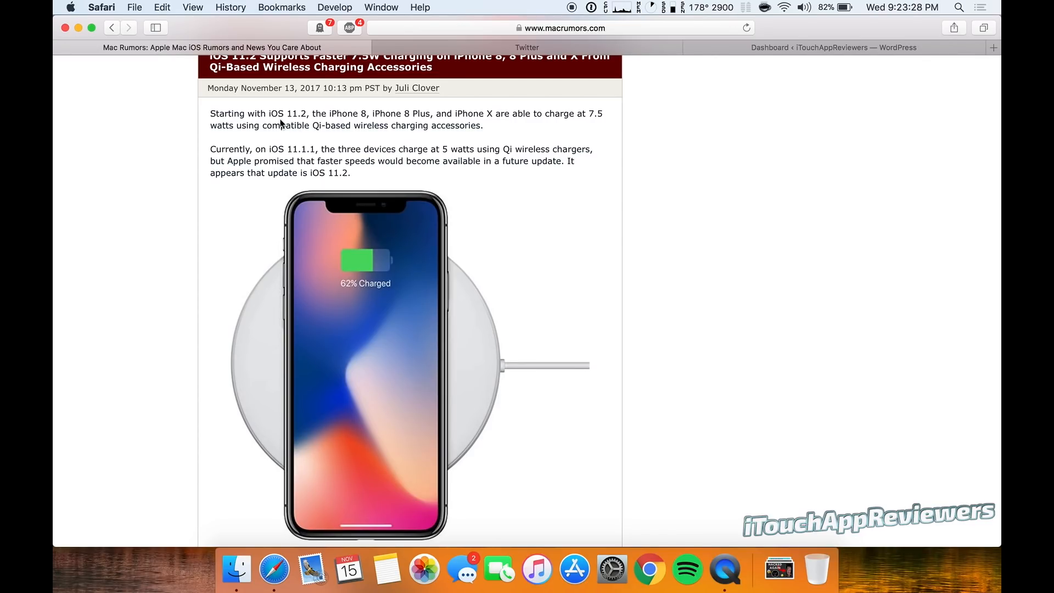
mouse_move(448, 244)
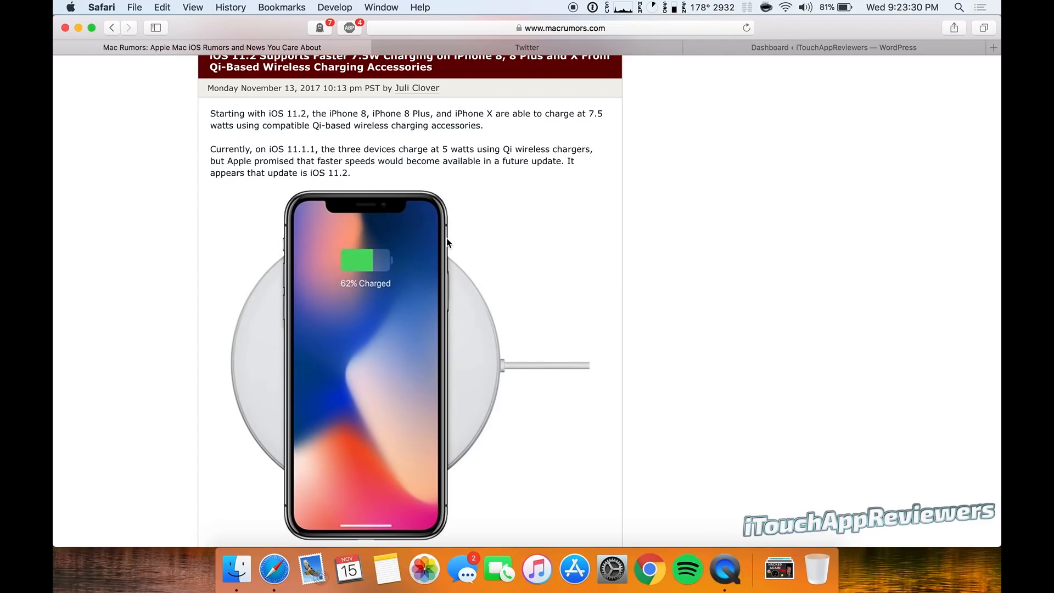
mouse_move(648, 195)
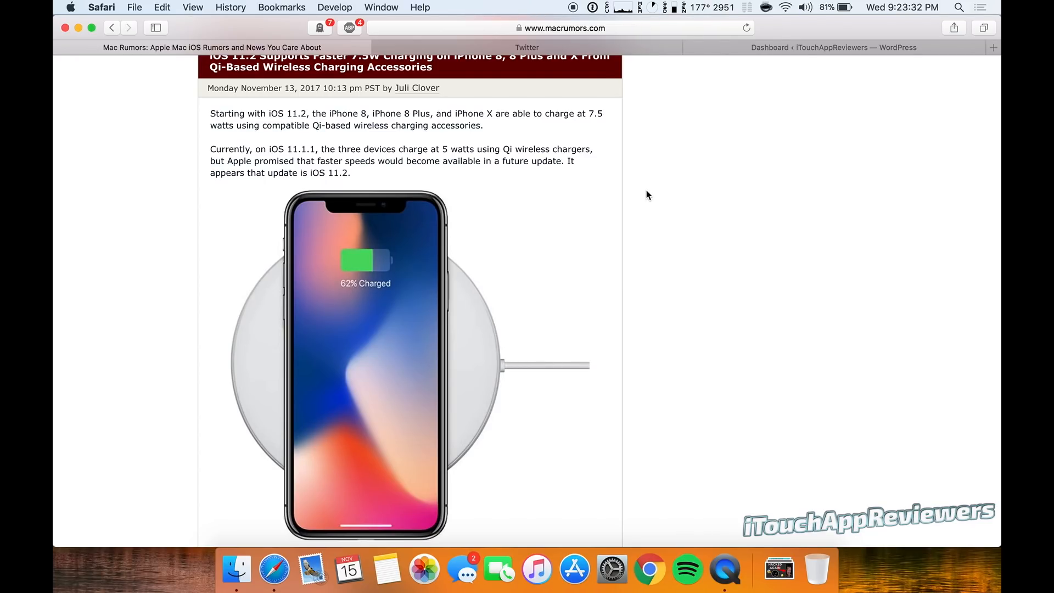
scroll(down, 3)
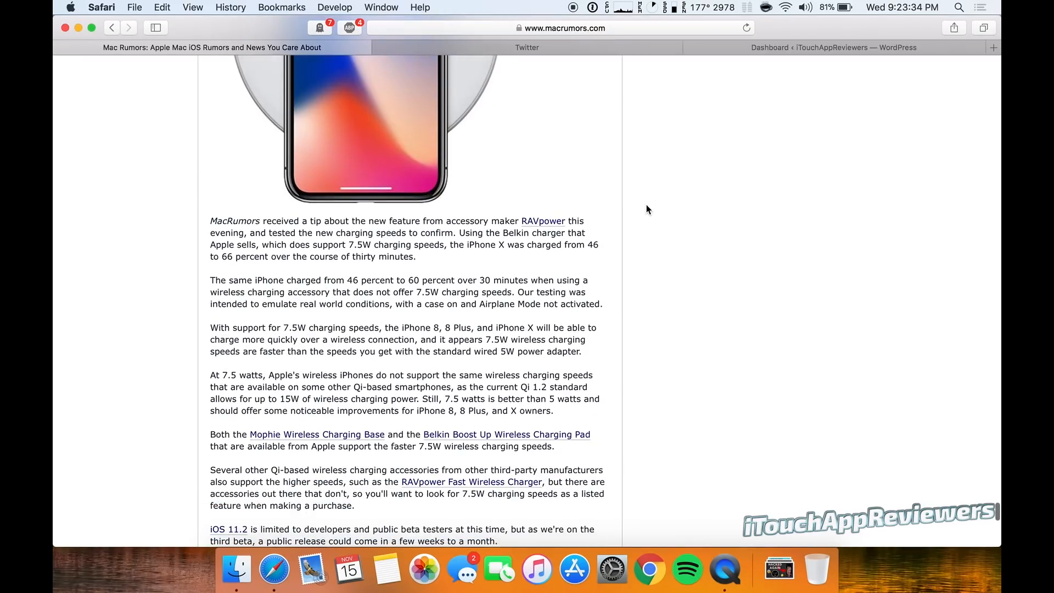
scroll(down, 3)
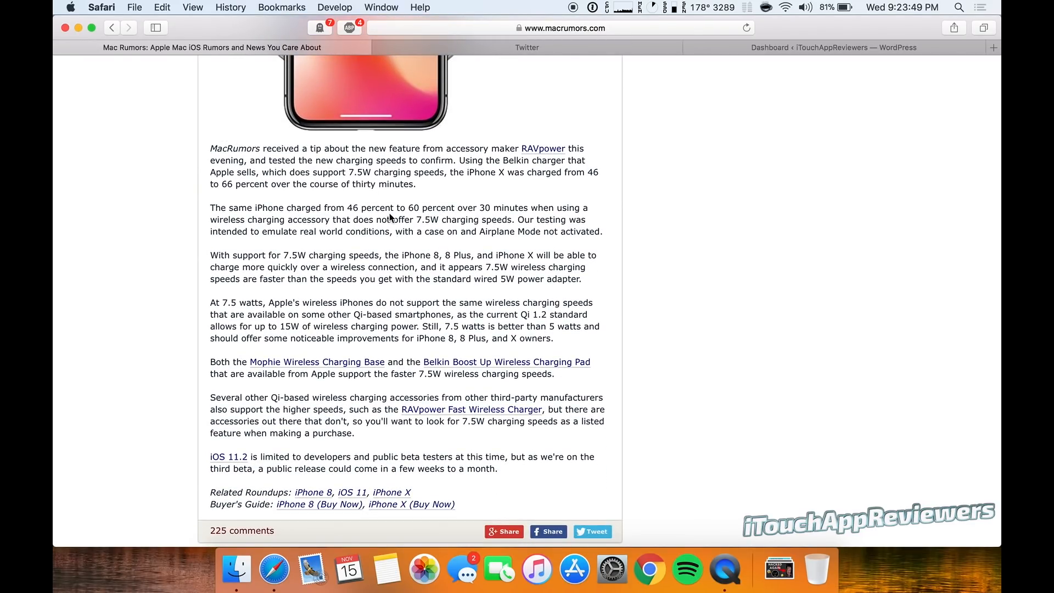
mouse_move(355, 234)
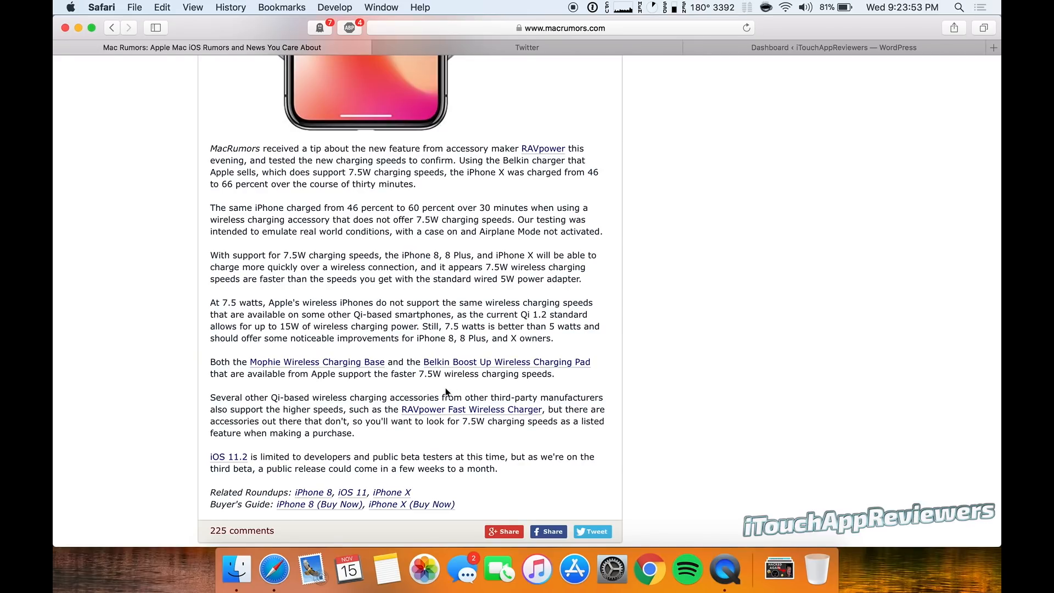
mouse_move(418, 391)
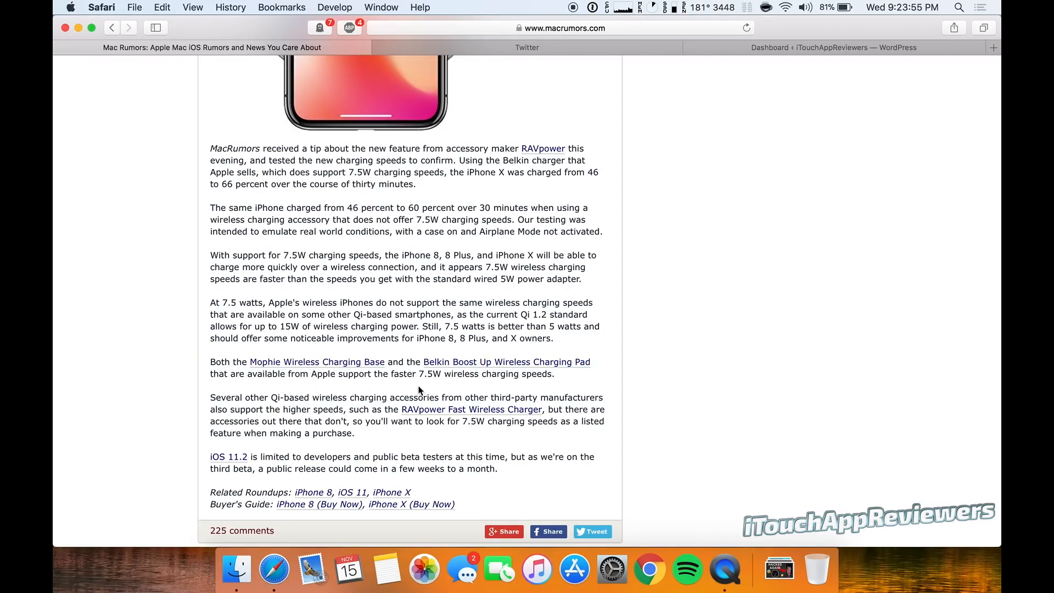
mouse_move(699, 298)
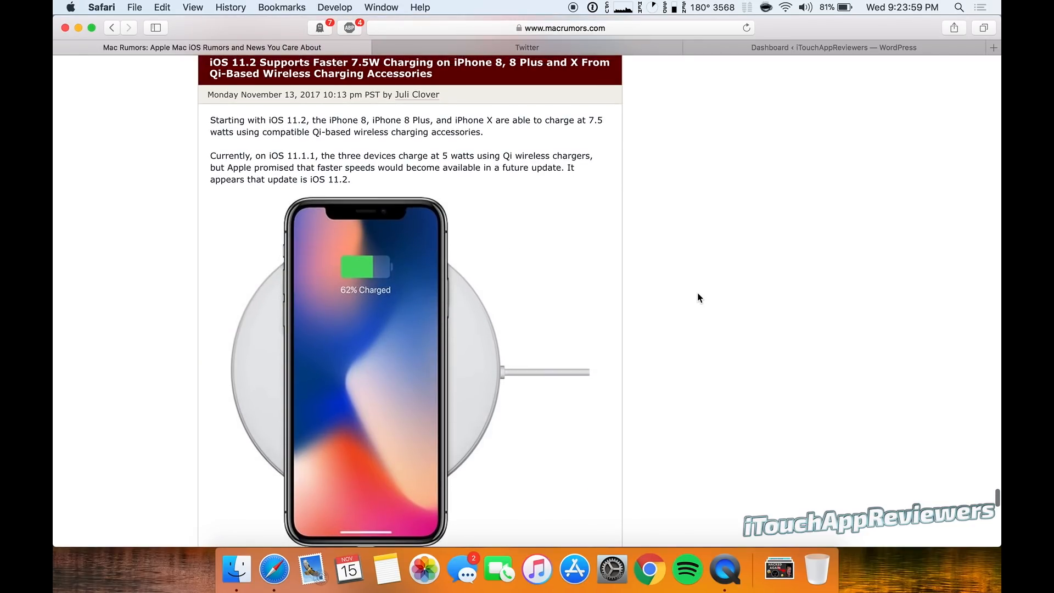
scroll(down, 3)
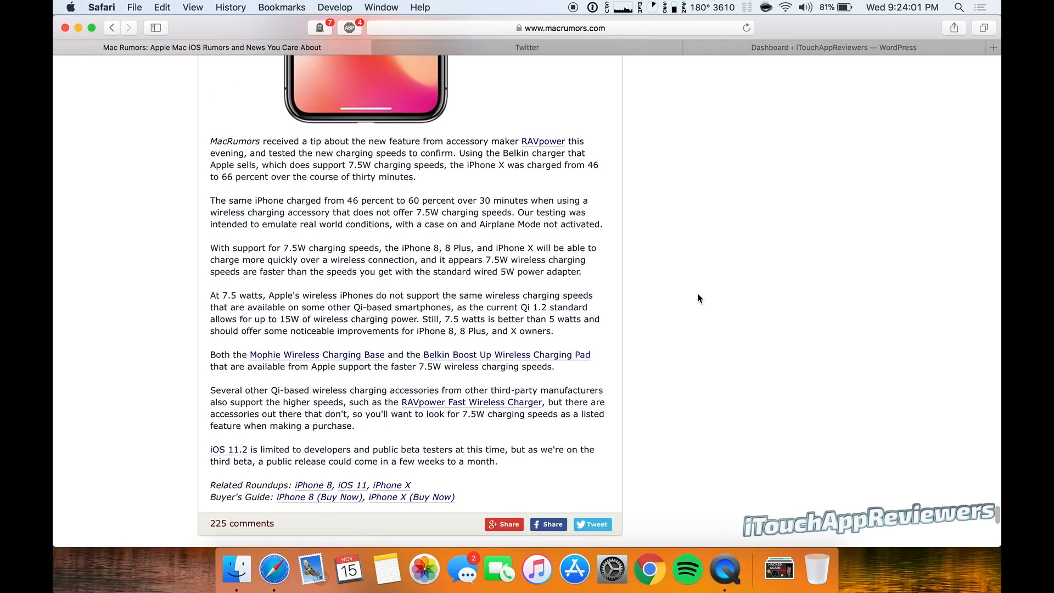
mouse_move(627, 293)
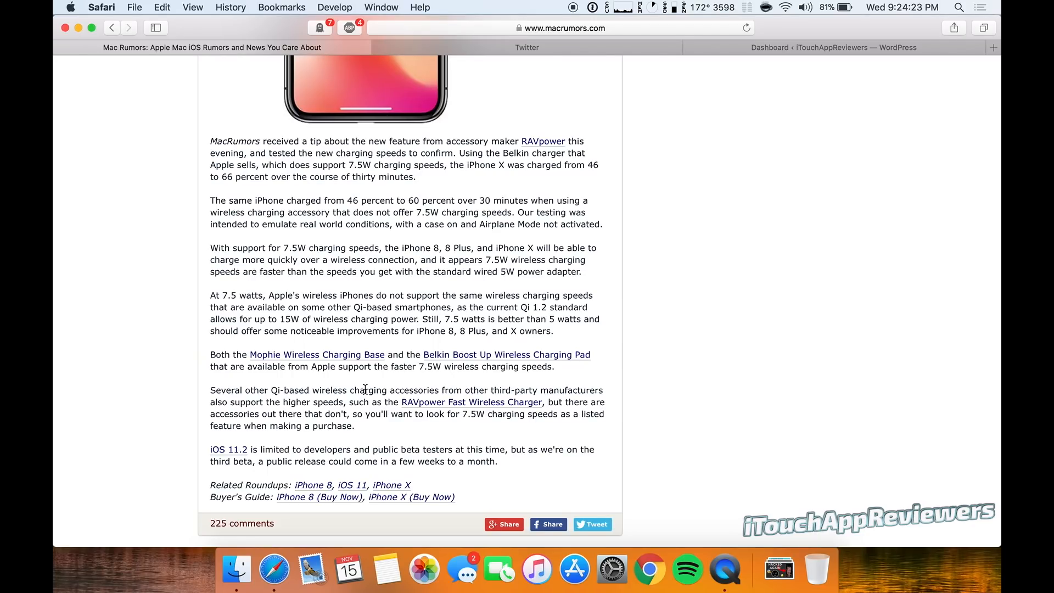
mouse_move(223, 390)
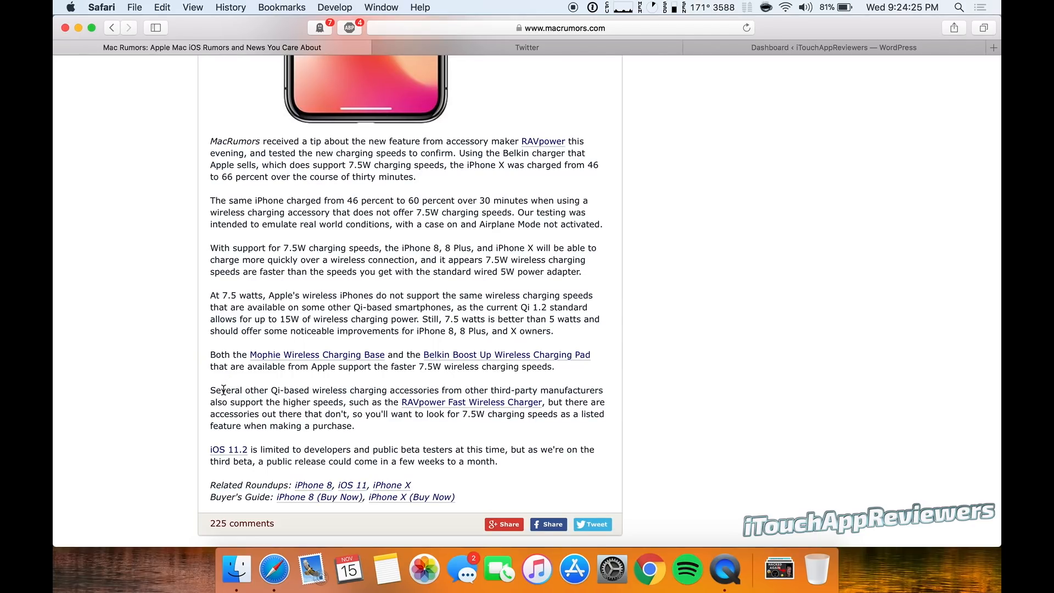
drag(212, 389, 415, 402)
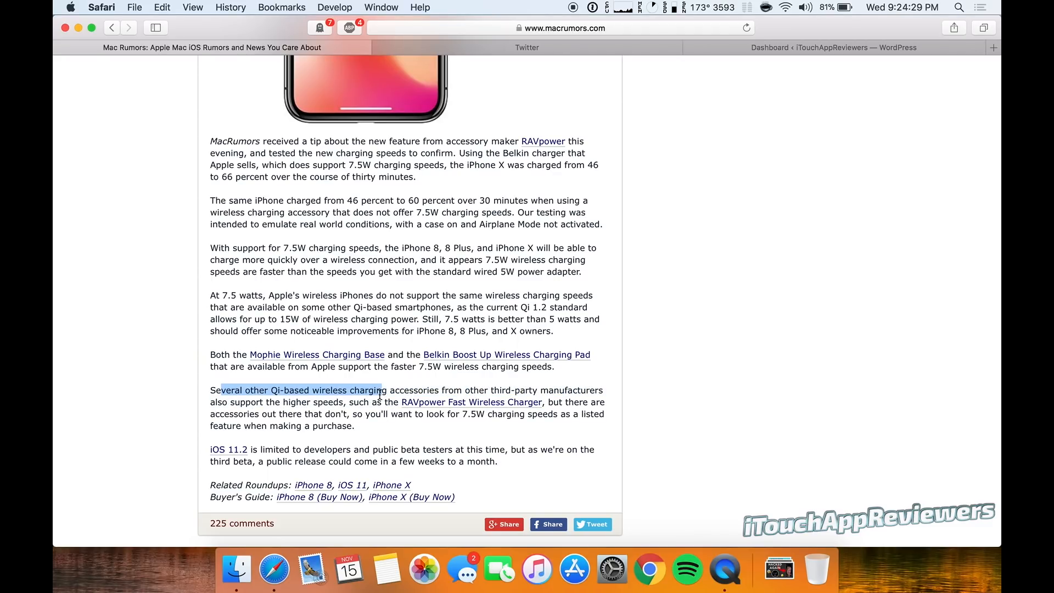
drag(381, 389, 453, 414)
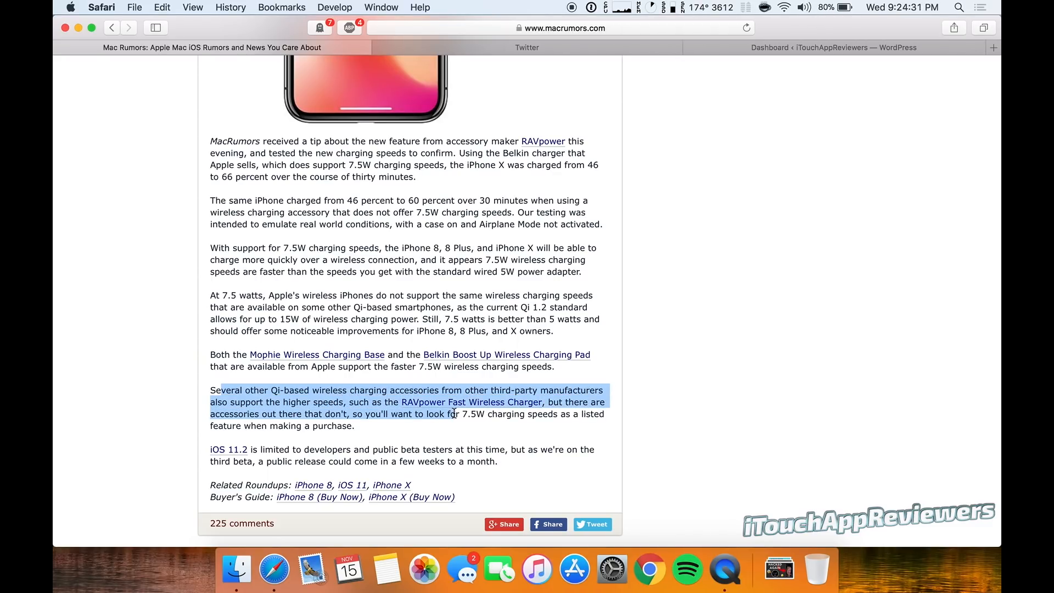
drag(457, 414, 547, 401)
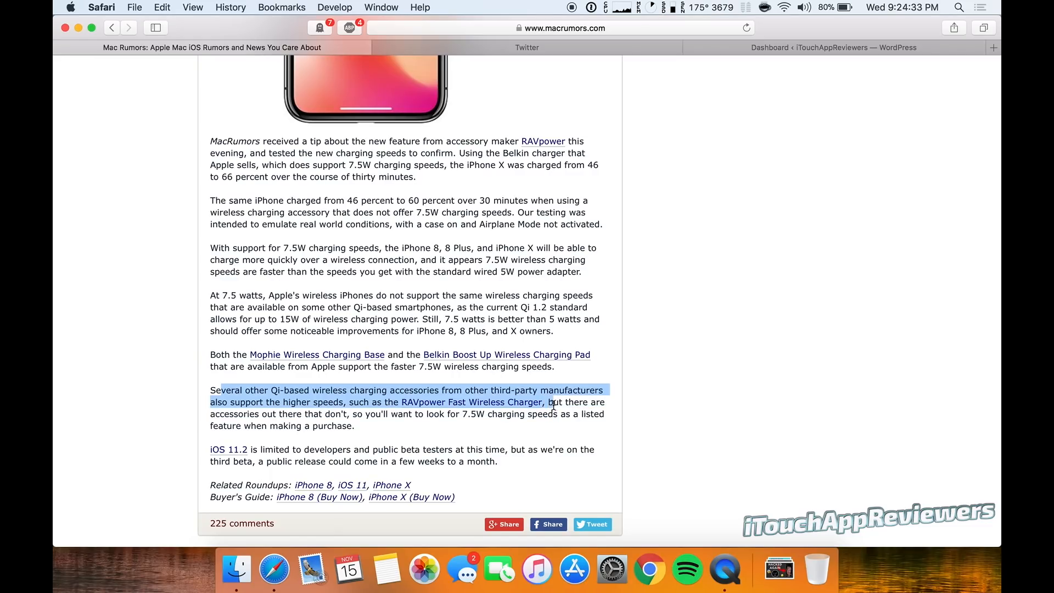
drag(550, 405, 335, 425)
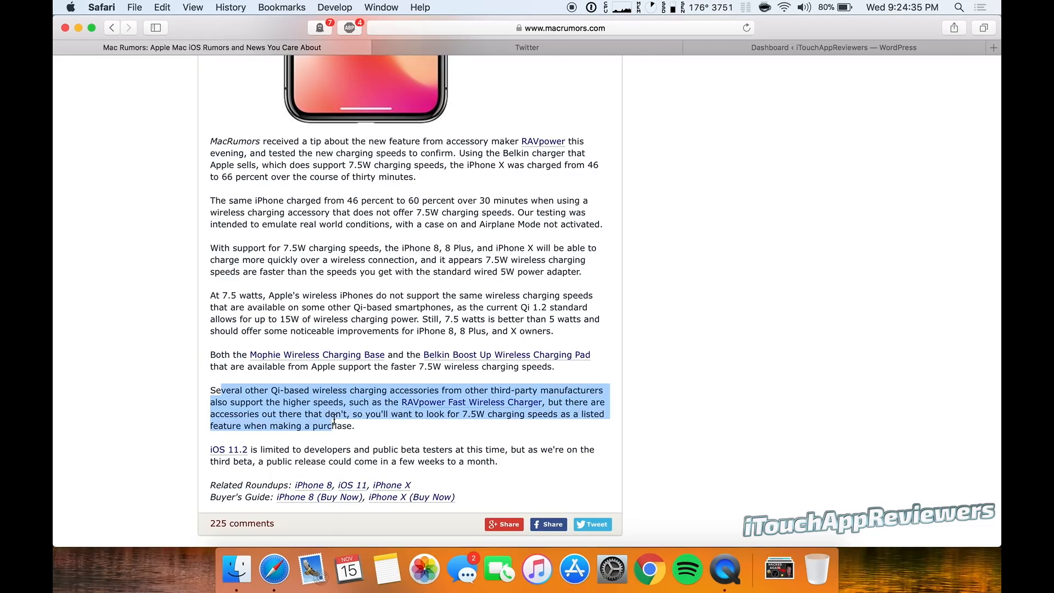
drag(355, 426, 495, 414)
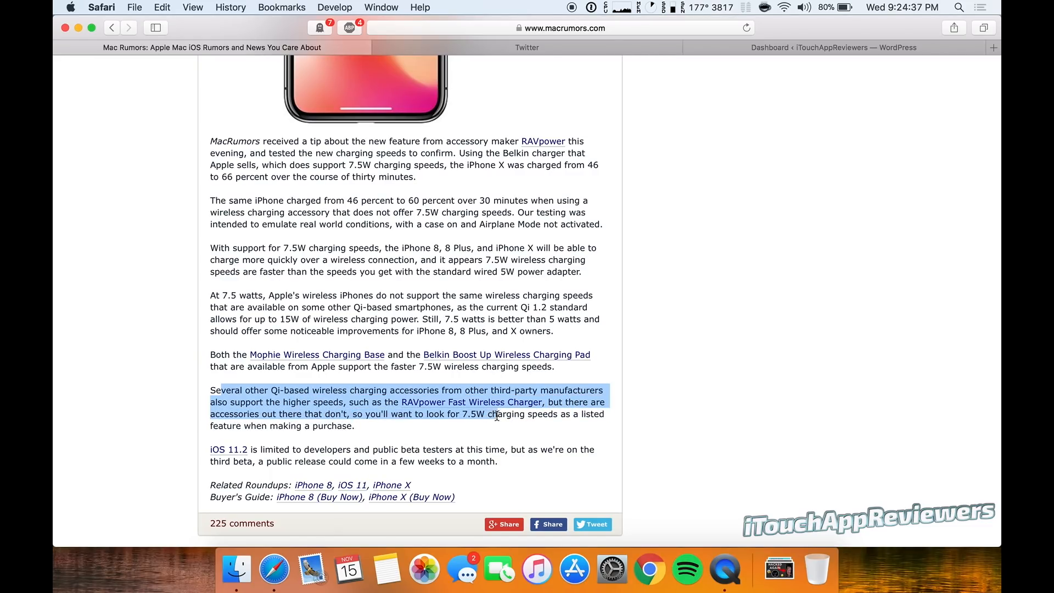
click(441, 436)
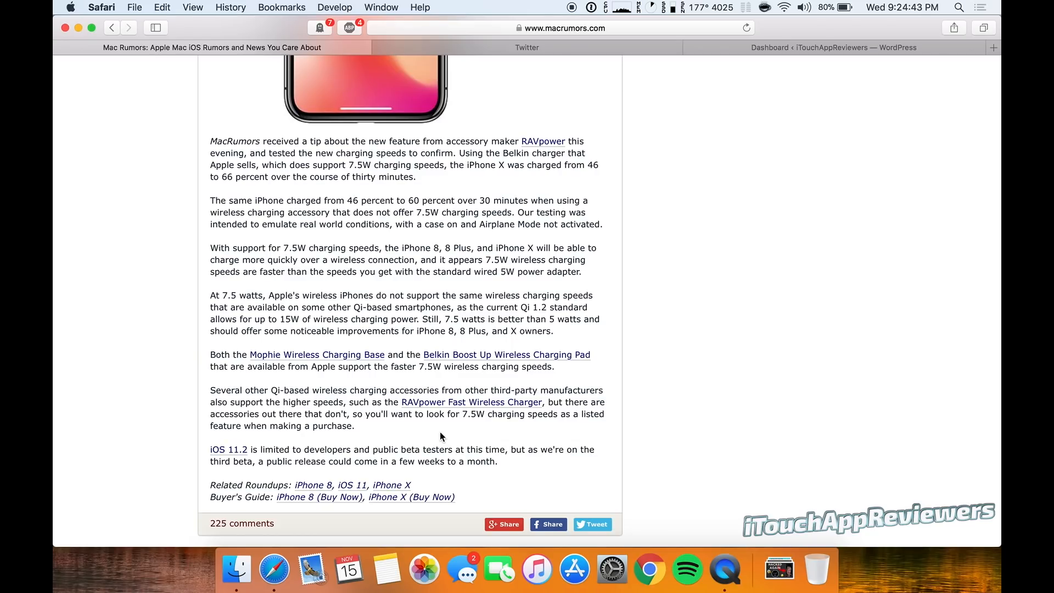
Step: Follow the RAVpower Fast Wireless Charger link and skim up and down the page
click(471, 402)
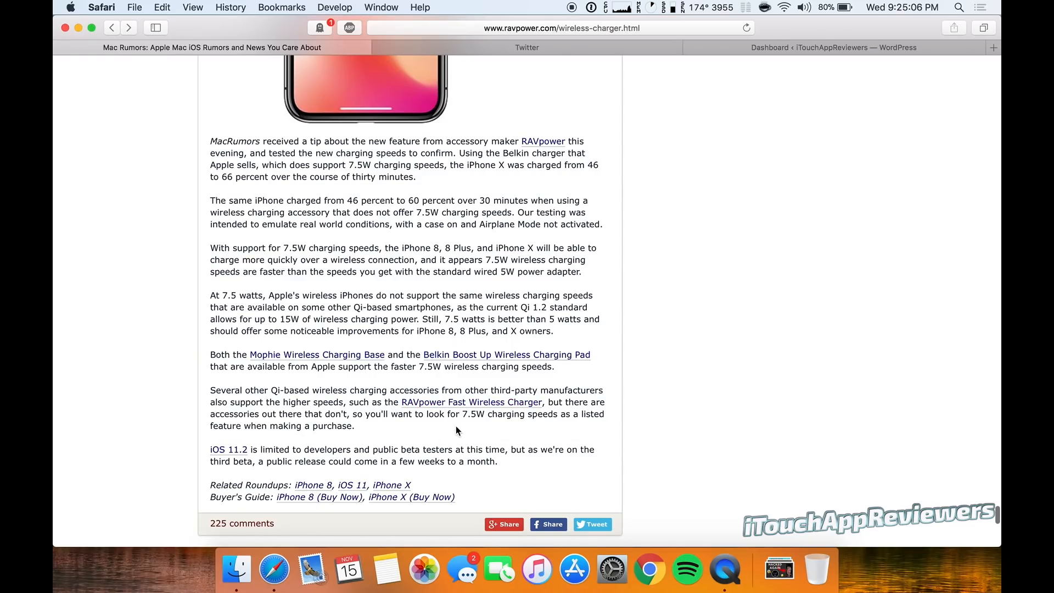
mouse_move(444, 429)
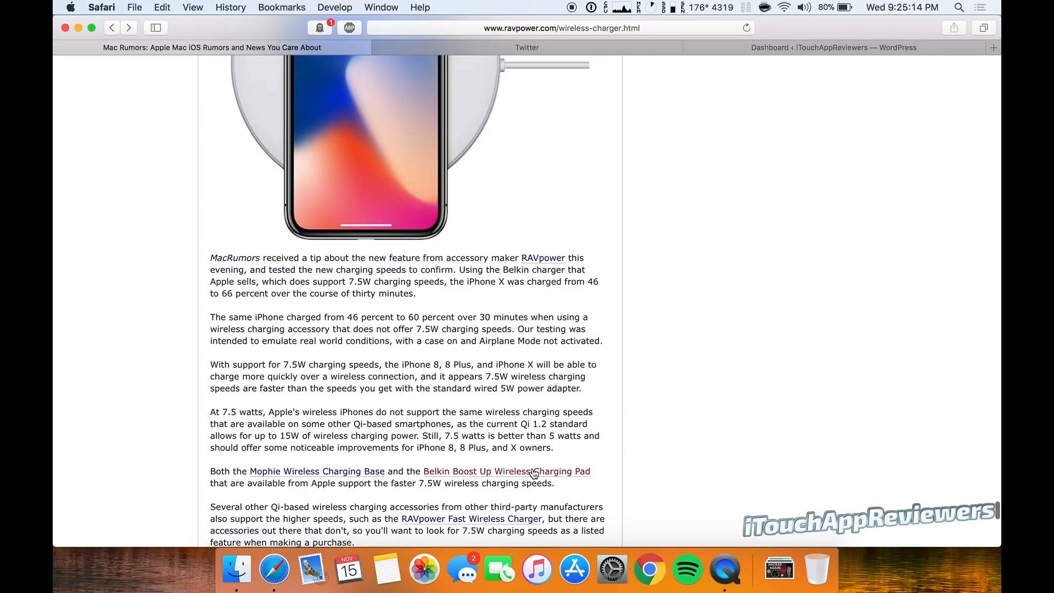
scroll(up, 3)
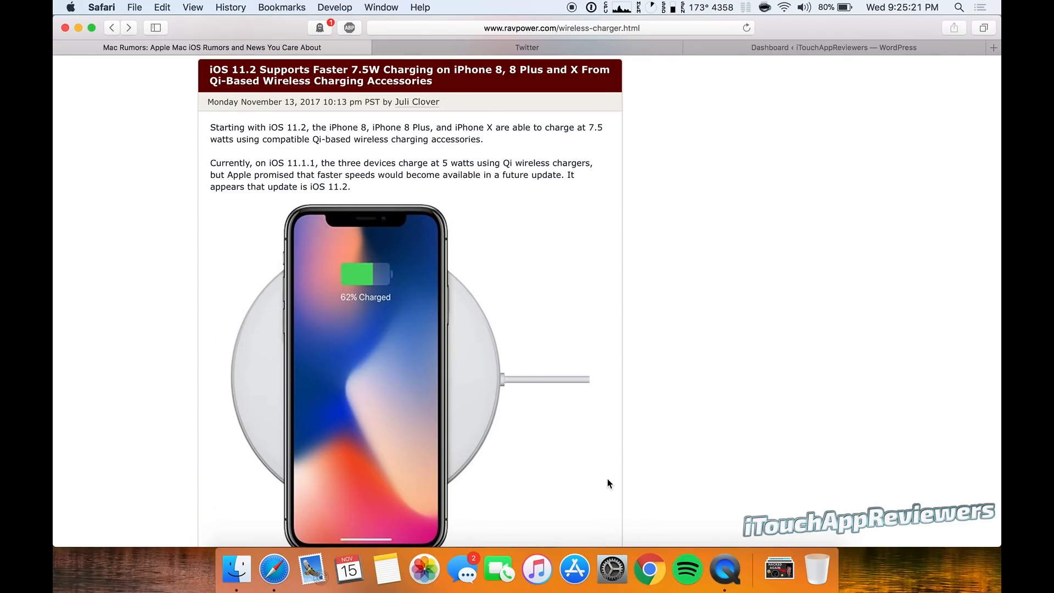
scroll(down, 3)
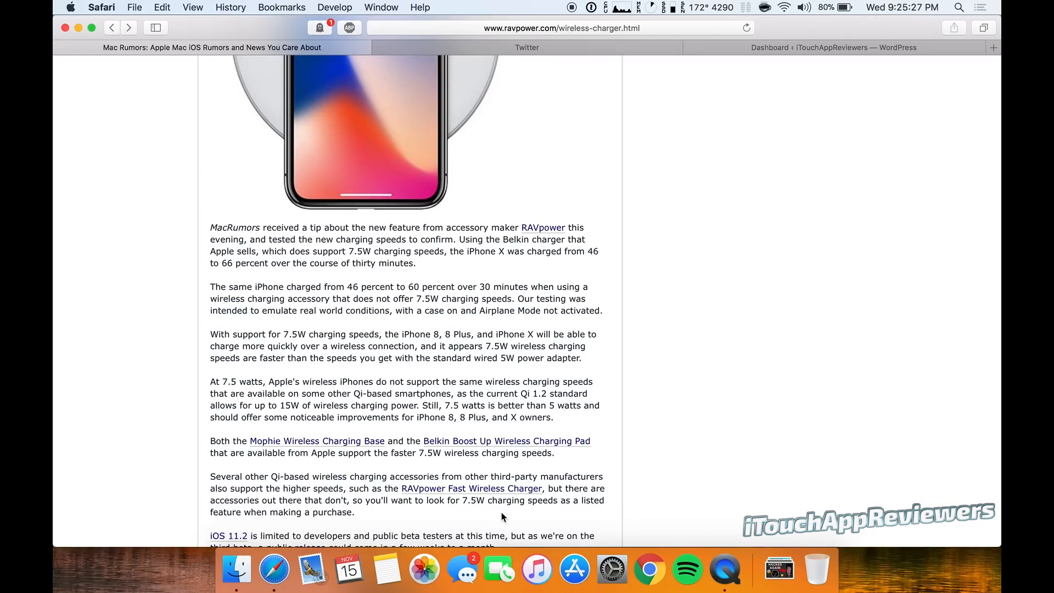
mouse_move(334, 443)
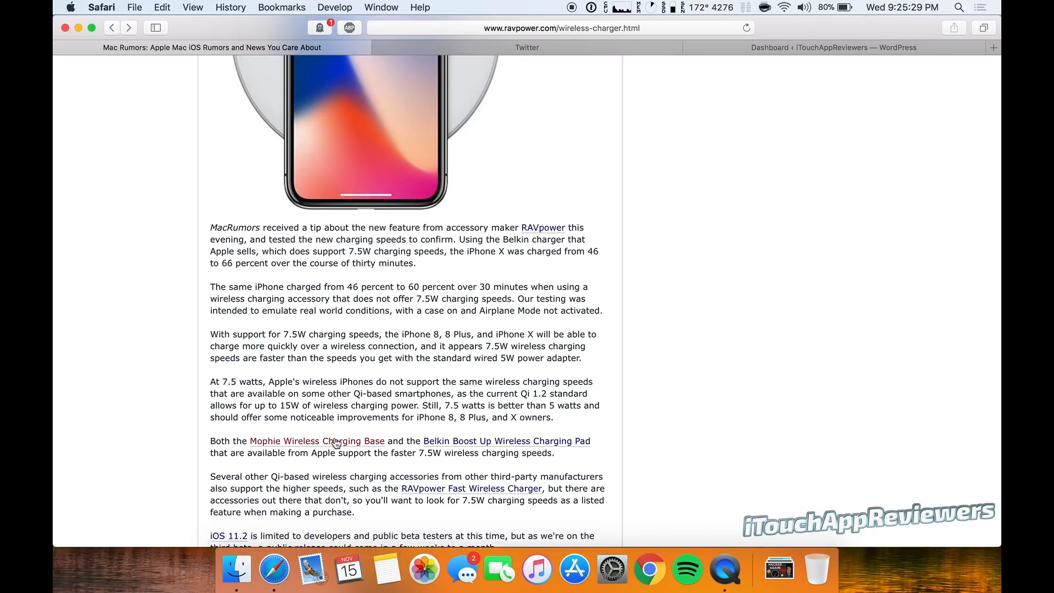